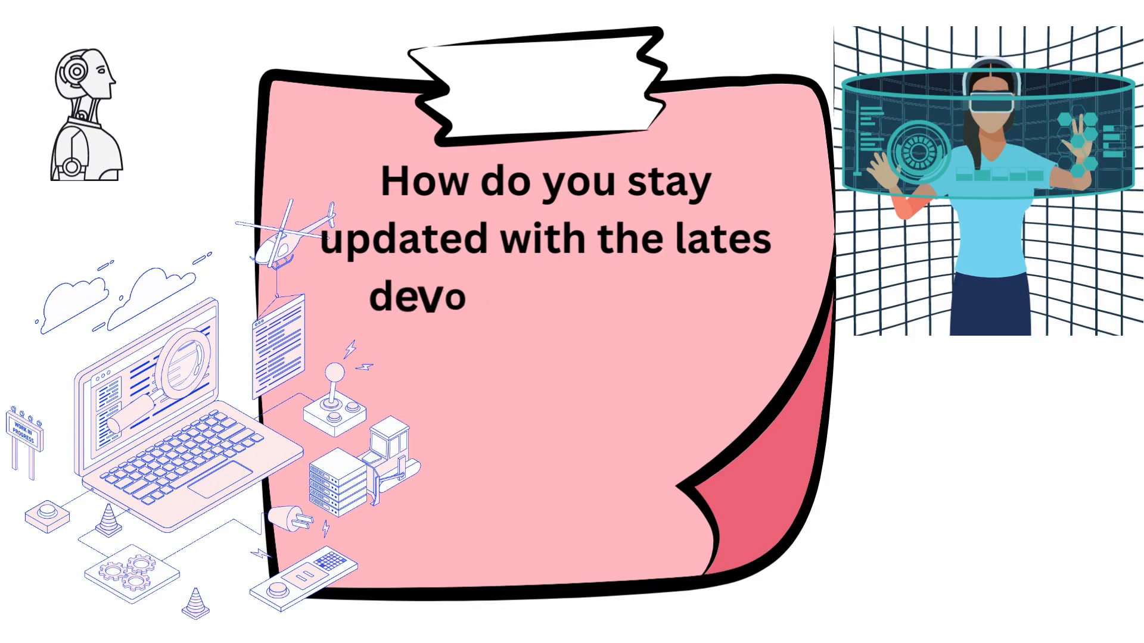
pyautogui.write('ps  tools and technology')
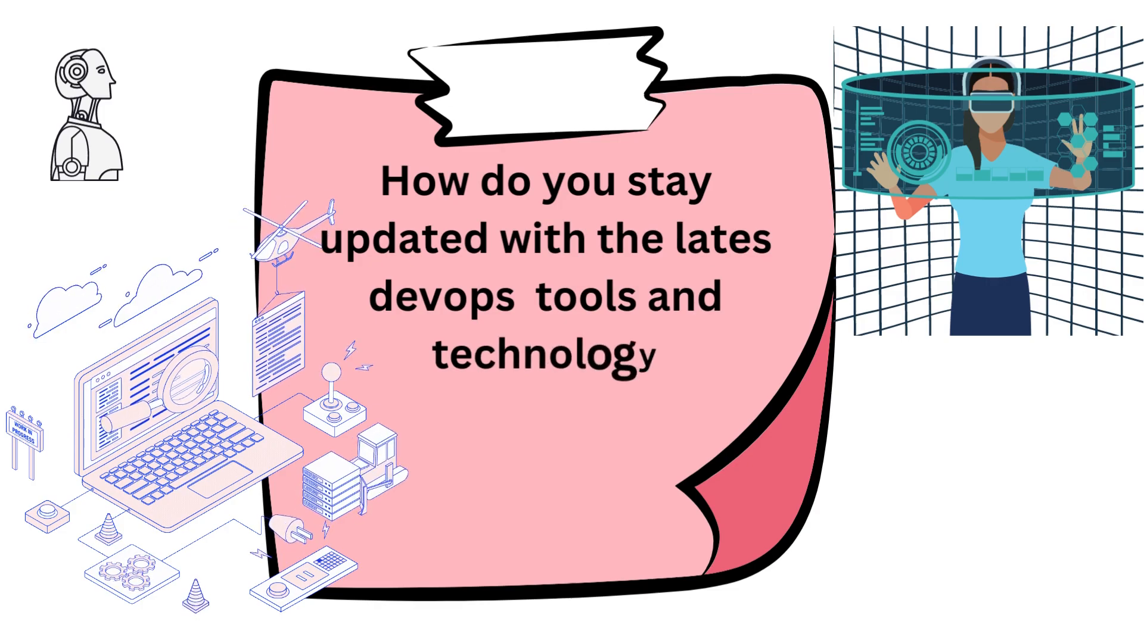